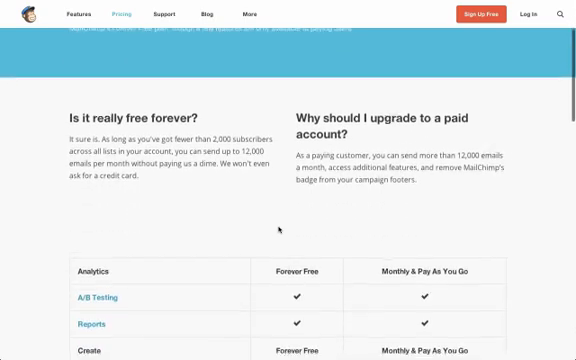
# Browse the Autoresponders feature description and the pricing details.
pyautogui.scroll(-3)
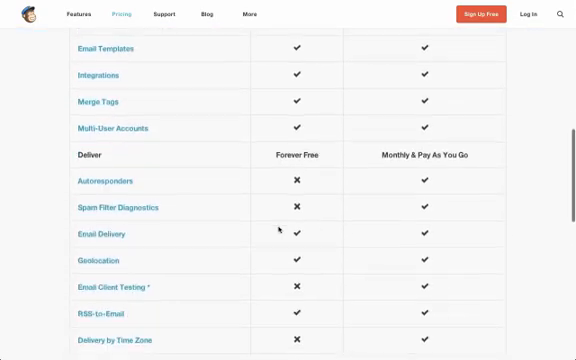
pyautogui.click(103, 181)
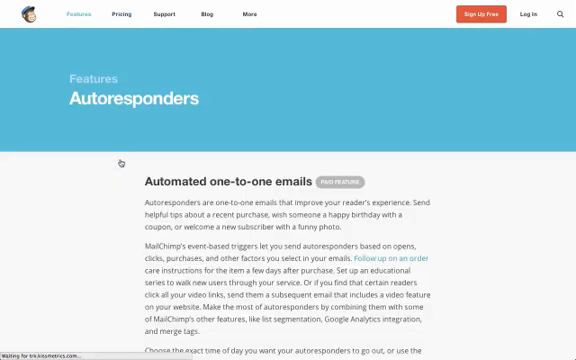
pyautogui.scroll(-3)
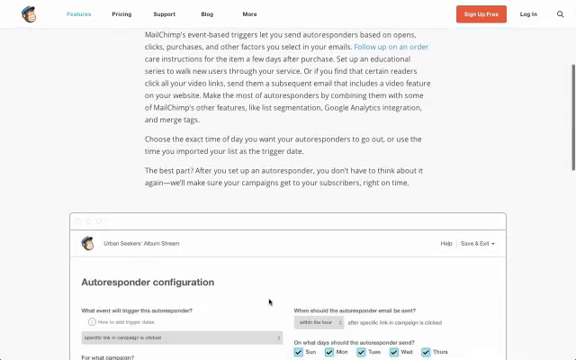
pyautogui.click(120, 15)
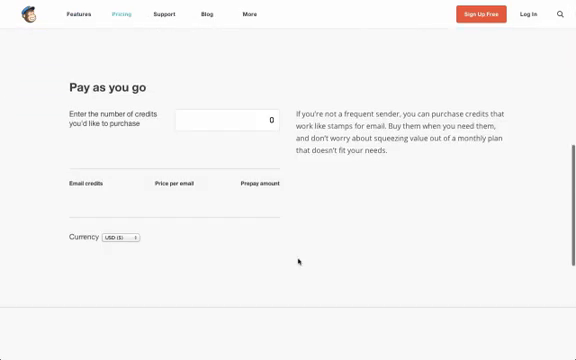
pyautogui.scroll(-3)
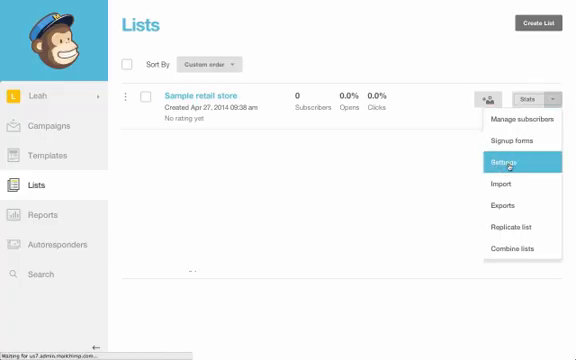
# In Sample retail store's list name & defaults, tick the final welcome email option.
pyautogui.click(504, 161)
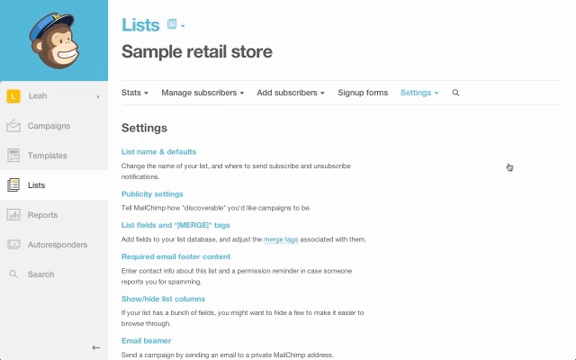
pyautogui.moveTo(192, 157)
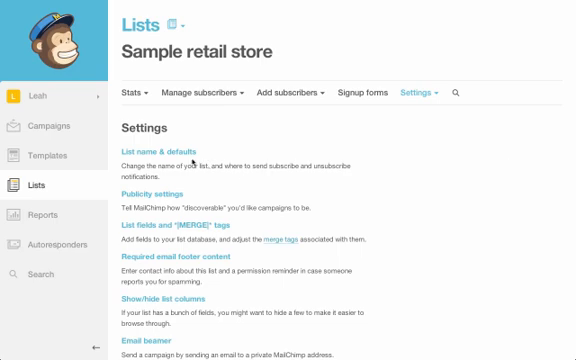
pyautogui.click(160, 154)
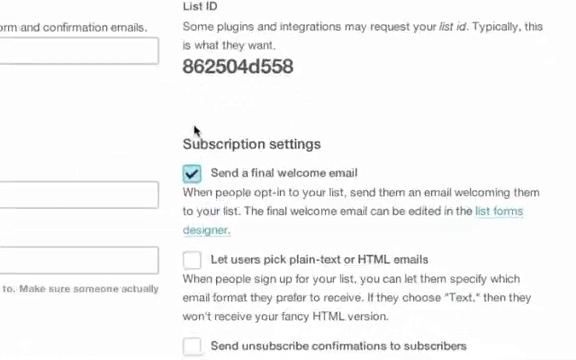
pyautogui.scroll(-3)
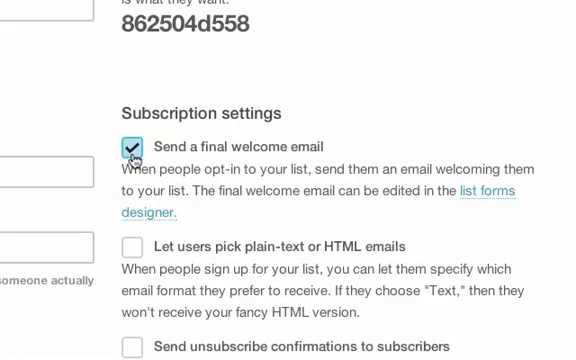
pyautogui.click(132, 146)
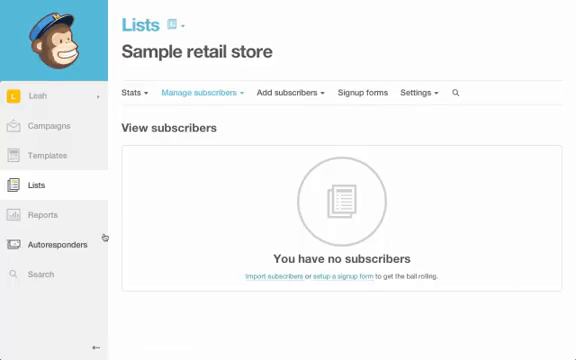
# Start a new autoresponder for Sample retail store, sending to a new segment.
pyautogui.click(54, 243)
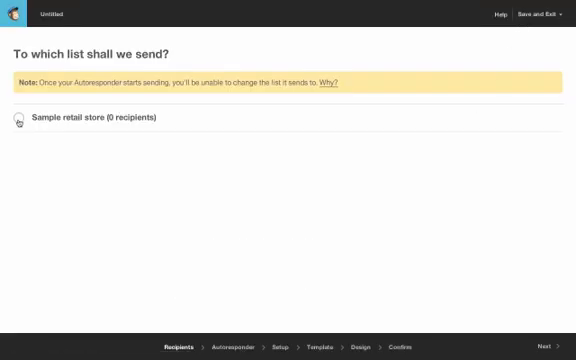
pyautogui.click(18, 118)
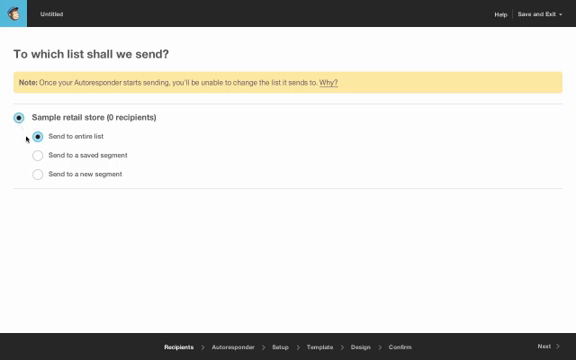
pyautogui.moveTo(33, 174)
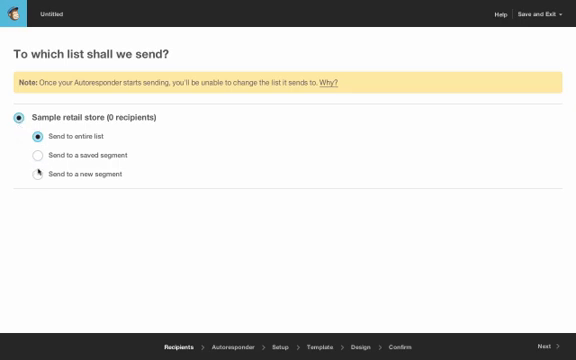
pyautogui.click(33, 173)
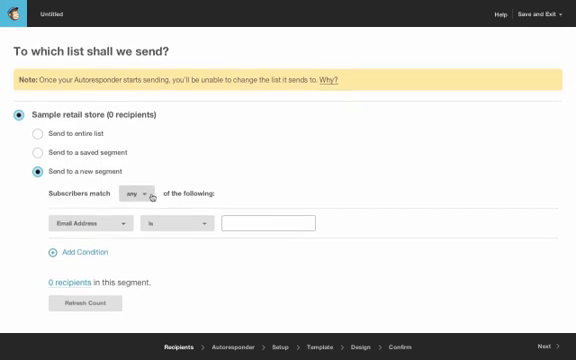
pyautogui.moveTo(120, 222)
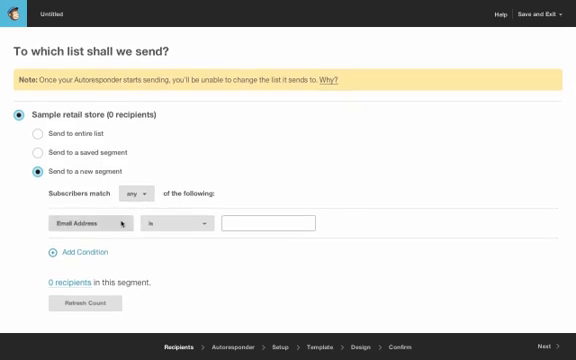
pyautogui.click(88, 217)
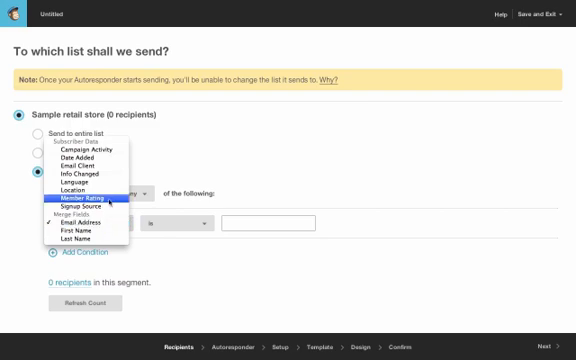
pyautogui.moveTo(86, 185)
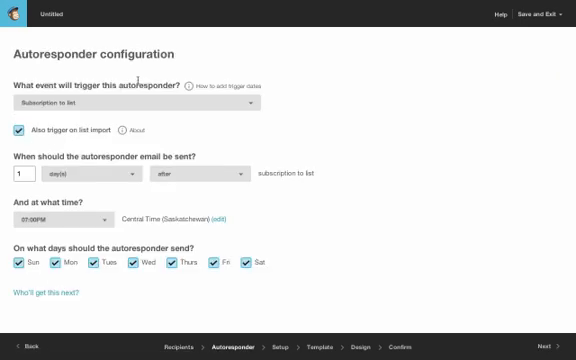
# Trigger on subscription to list, including list imports, sending 3 days after.
pyautogui.click(135, 103)
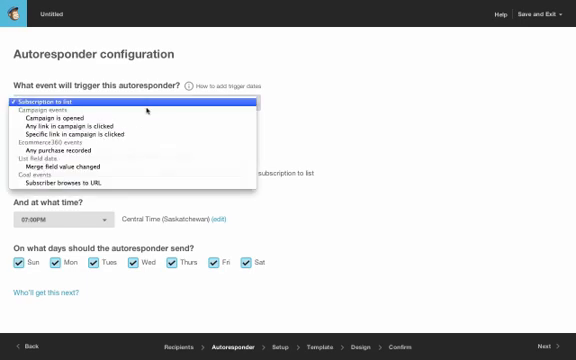
pyautogui.moveTo(122, 103)
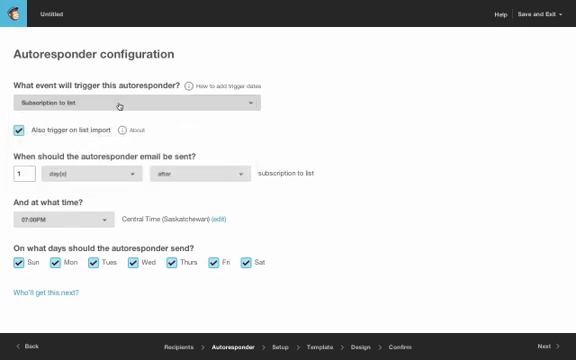
pyautogui.click(72, 175)
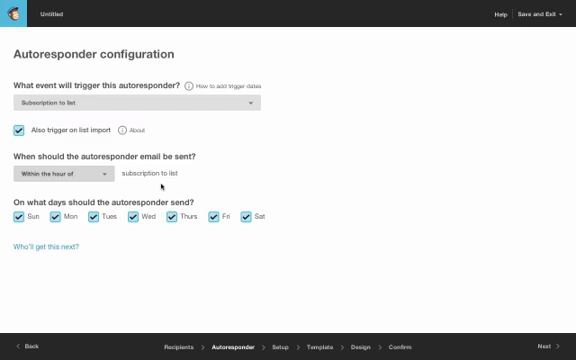
pyautogui.click(62, 174)
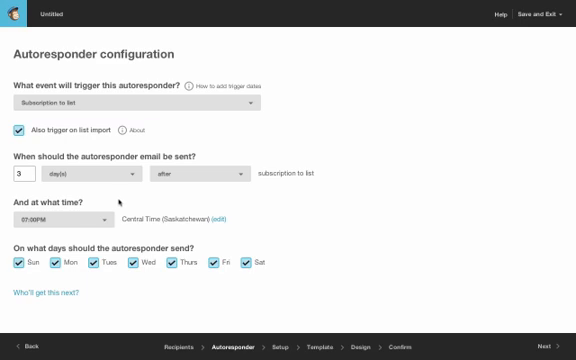
# Send at 07:00AM on Monday, Wednesday and Friday only, then continue to setup.
pyautogui.click(70, 218)
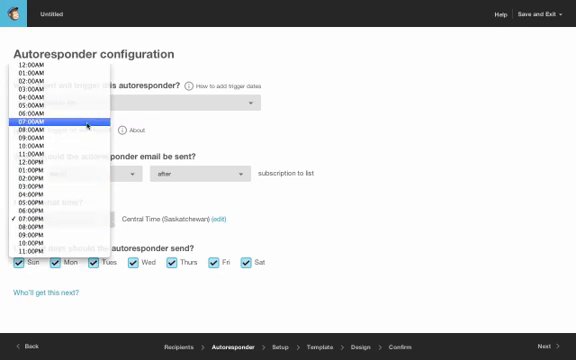
pyautogui.click(45, 128)
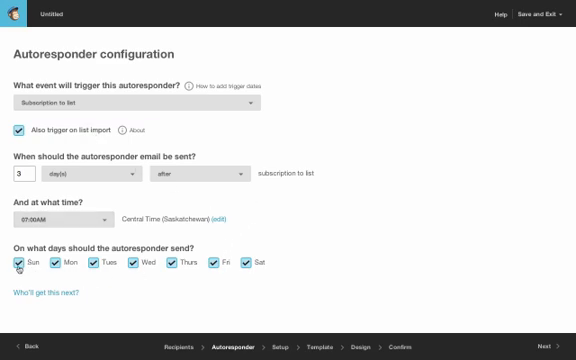
pyautogui.click(21, 263)
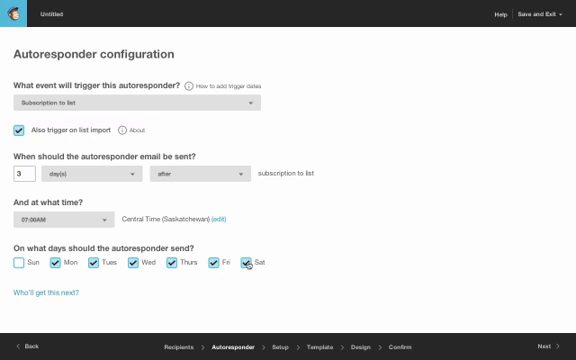
pyautogui.click(249, 263)
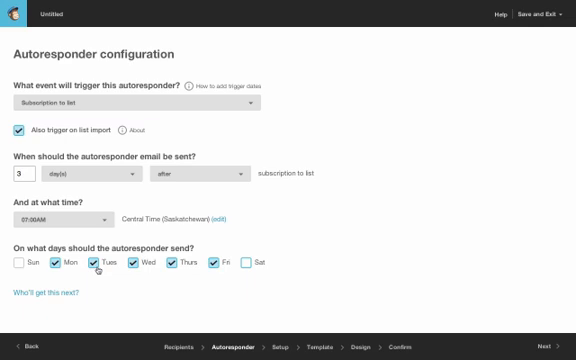
pyautogui.click(94, 263)
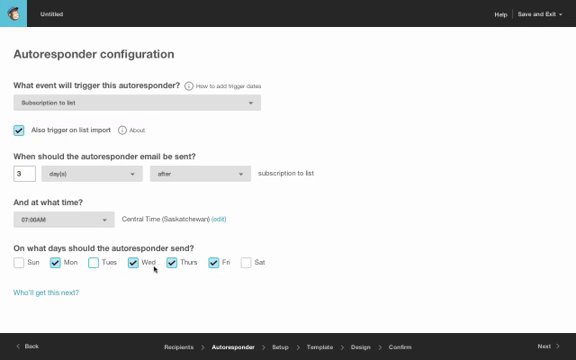
pyautogui.click(162, 264)
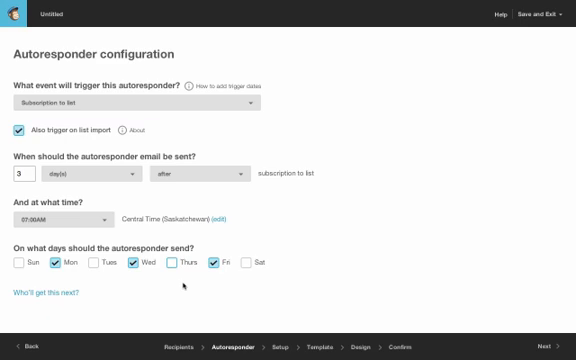
pyautogui.click(548, 344)
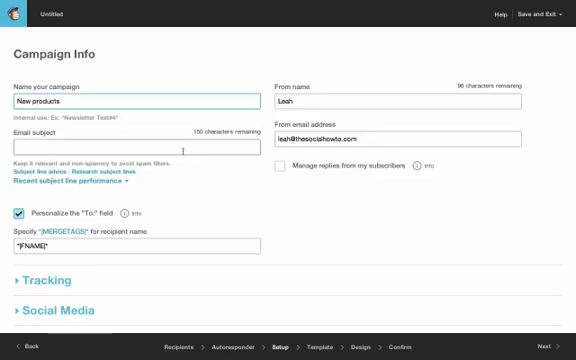
# Name the campaign 'New products' and enable Google Analytics link tracking.
pyautogui.write('New products')
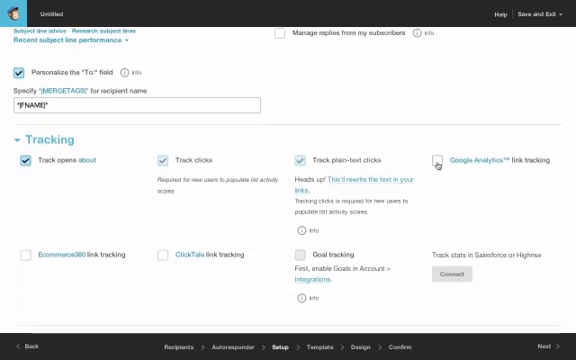
pyautogui.click(439, 158)
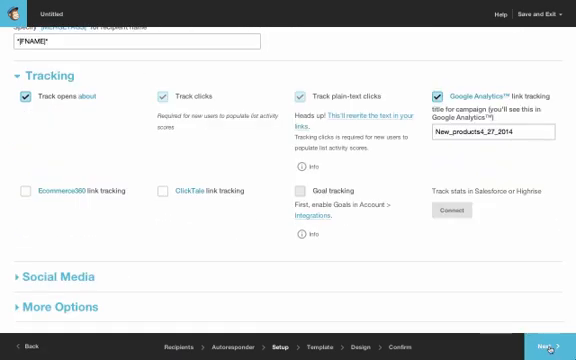
pyautogui.click(548, 345)
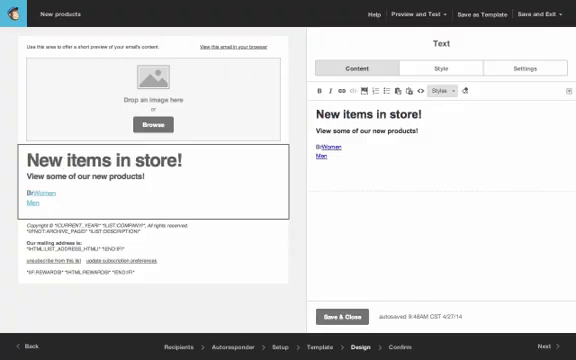
# Save the edited text block, confirm the summary, and start the welcome autoresponder.
pyautogui.click(351, 317)
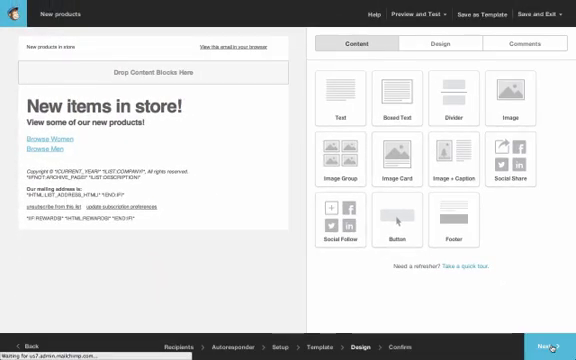
pyautogui.click(549, 344)
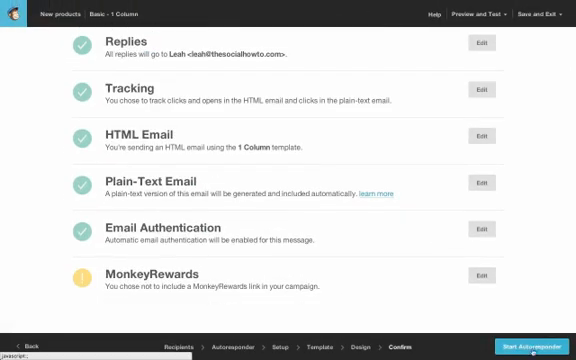
pyautogui.click(526, 343)
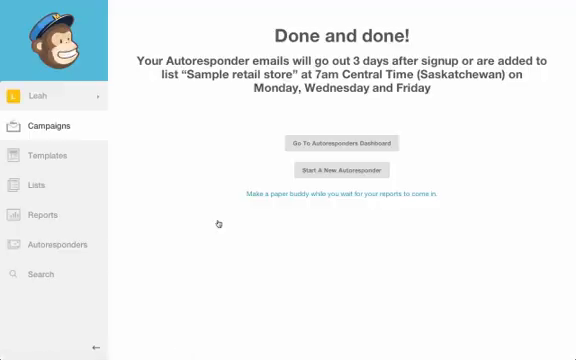
pyautogui.moveTo(351, 169)
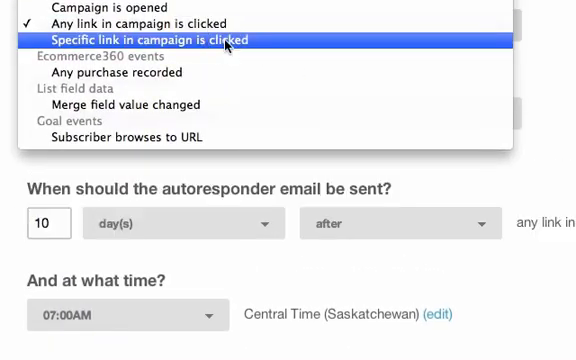
# Trigger the new autoresponder on clicks of the /women link in New products.
pyautogui.click(150, 39)
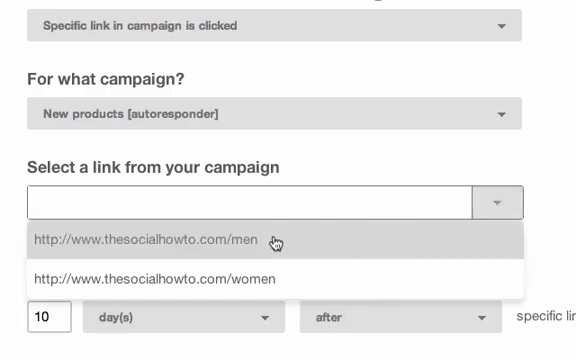
pyautogui.moveTo(281, 283)
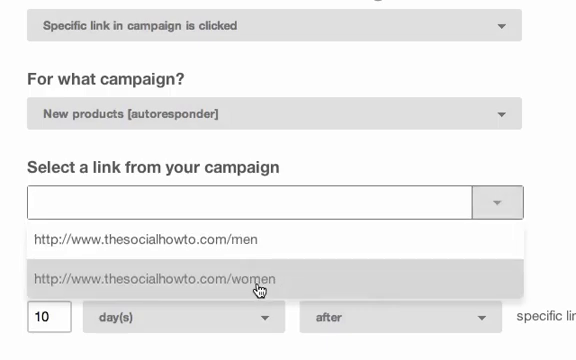
pyautogui.click(157, 277)
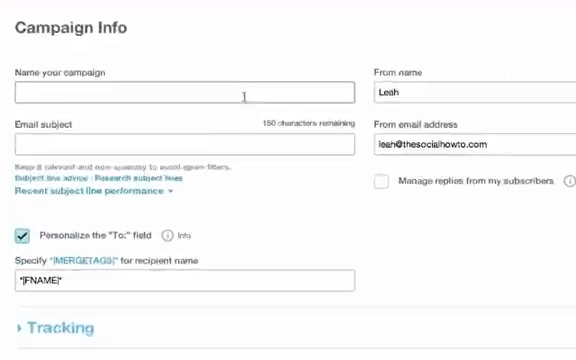
# Enter 'Our most popular women's items' as campaign name and enable Google Analytics tracking.
pyautogui.write("Our most popular women's items")
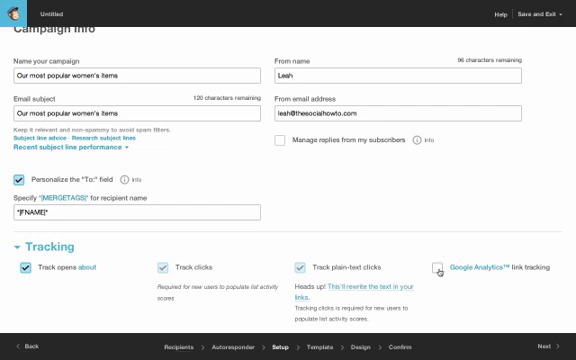
pyautogui.click(439, 268)
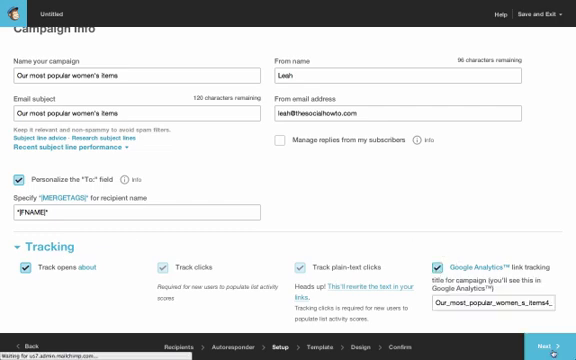